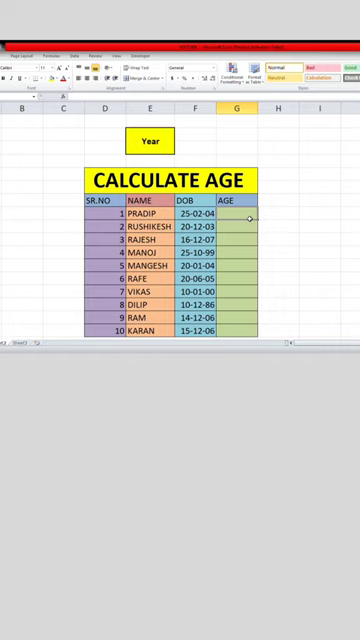
Step: Enter =DATEDIF(F3,TODAY(),"Y") in G3 to compute age in years from the DOB
type("=DA")
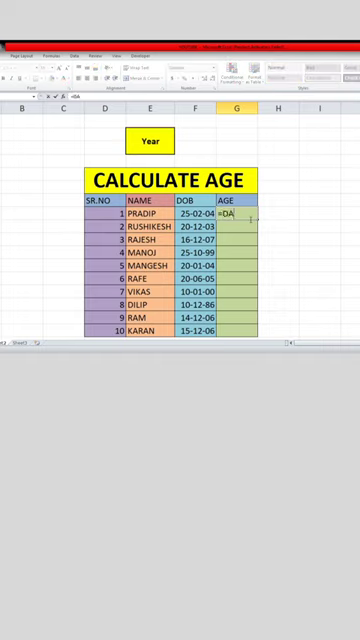
type("TED")
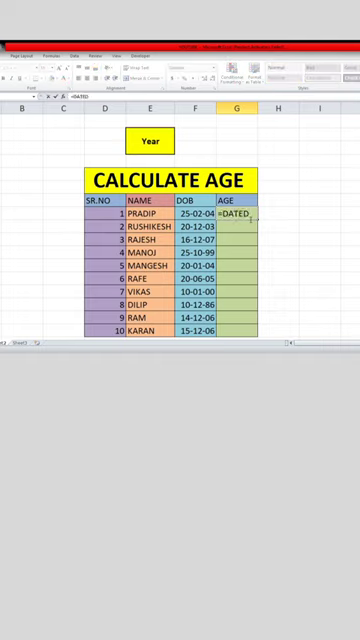
type("IF(F13")
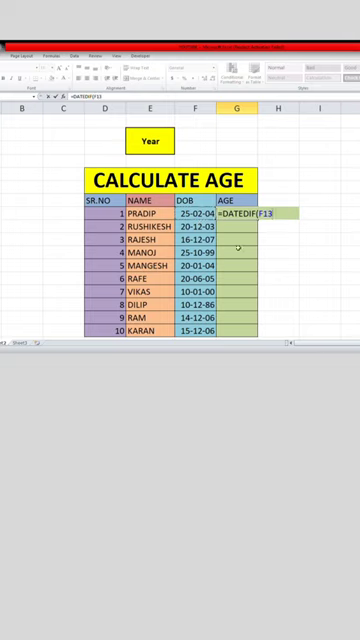
type(",")
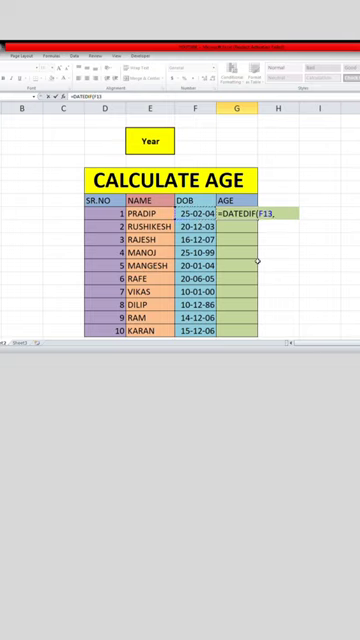
type("TOY")
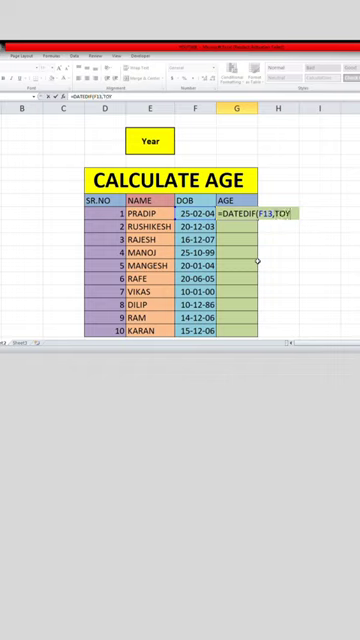
type("A")
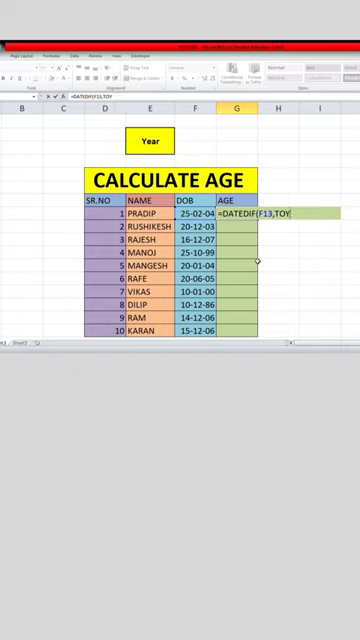
type("A")
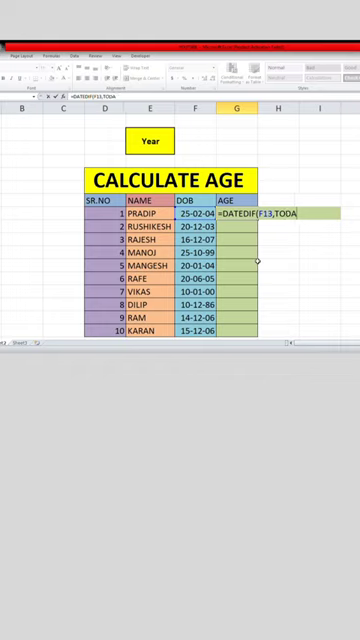
type("Y(),\"Y\")")
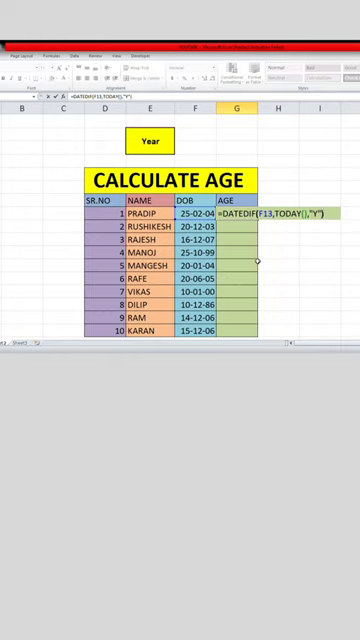
Step: Commit the age formula and fill it down G3:G12 so every AGE cell shows years
key("Enter")
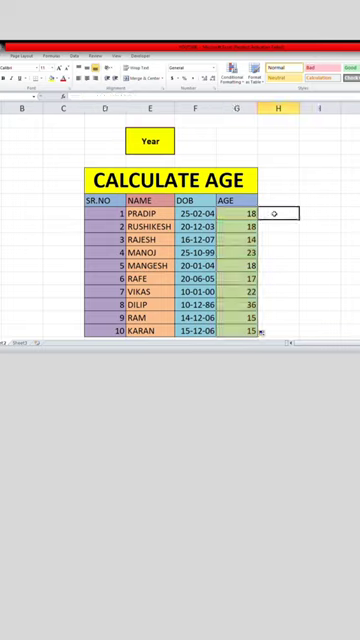
left_click(272, 214)
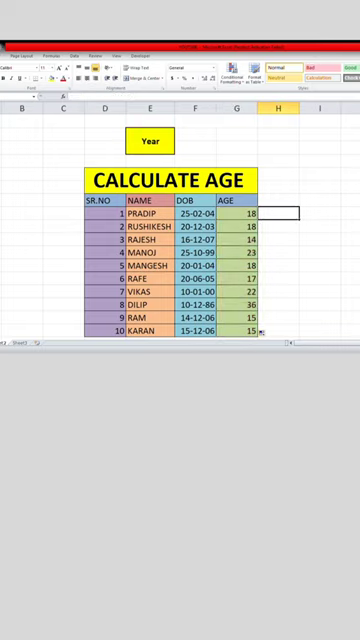